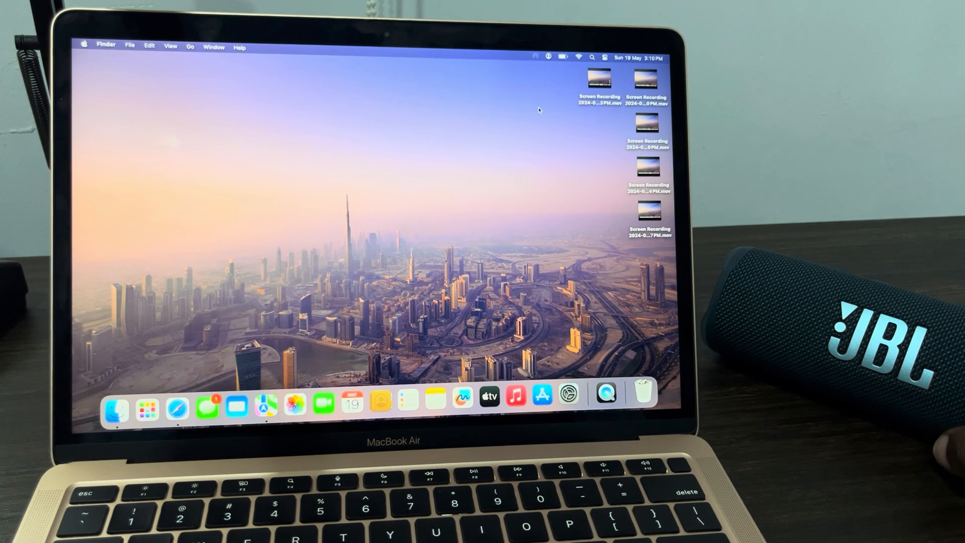
mouse_move(566, 88)
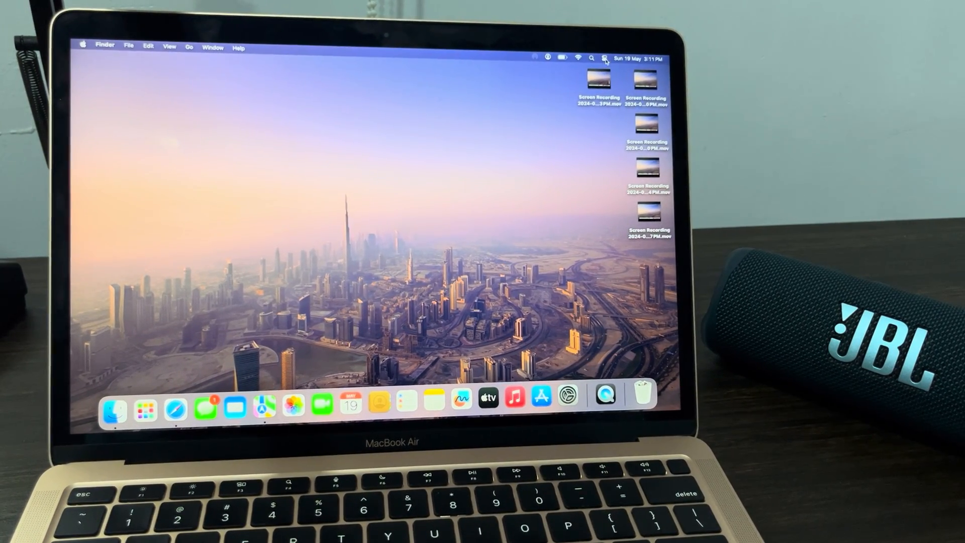
Step: Switch Bluetooth on from Control Centre so the paired devices are listed
left_click(606, 57)
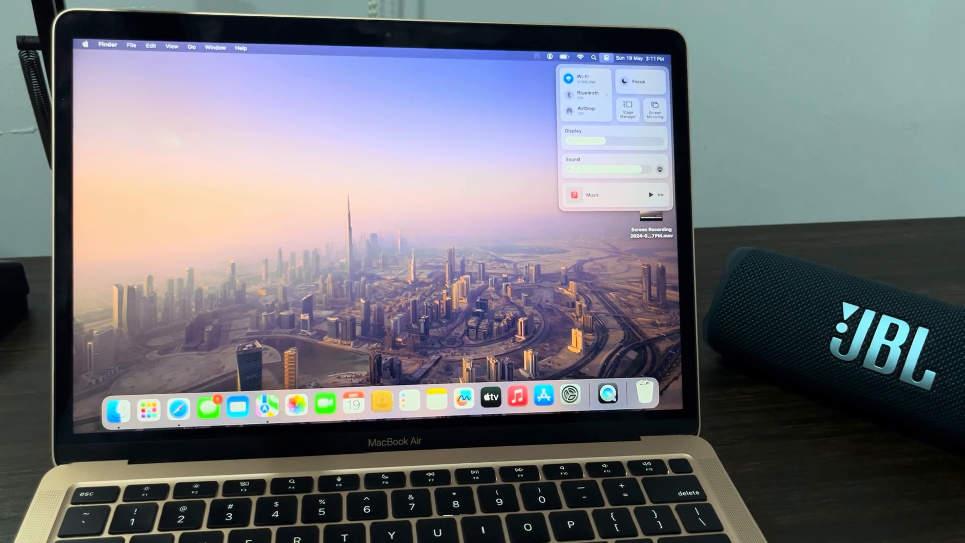
left_click(584, 95)
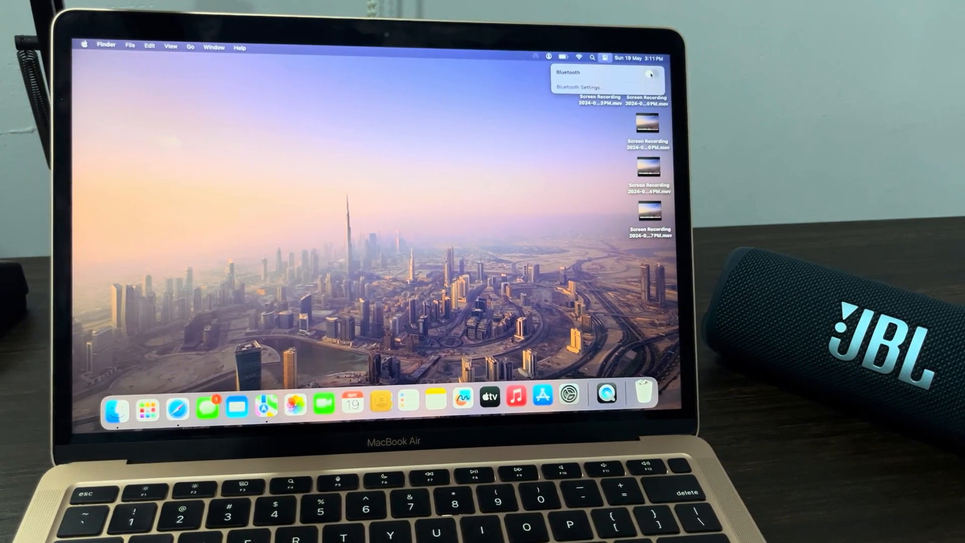
left_click(652, 74)
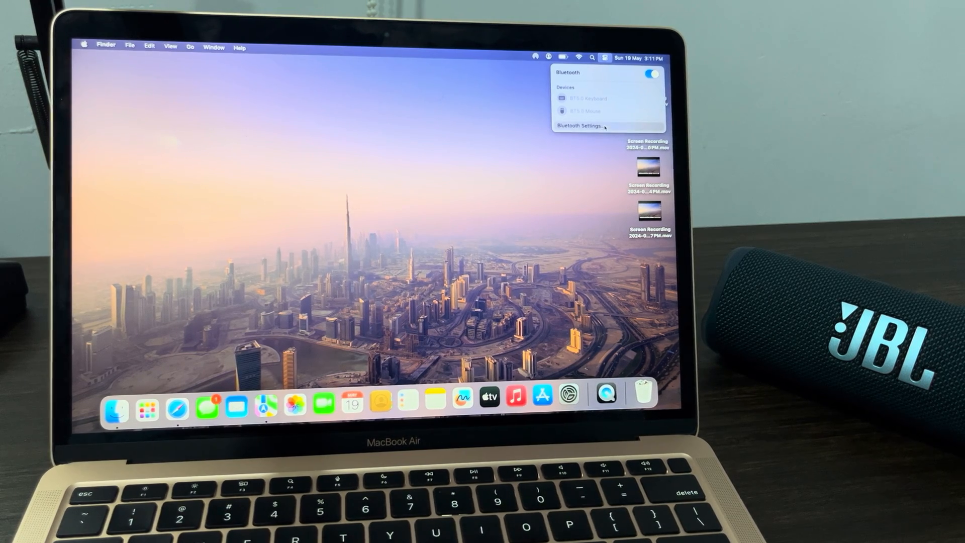
Step: Connect the JBL Flip 6 speaker from Nearby Devices in Bluetooth settings
left_click(579, 126)
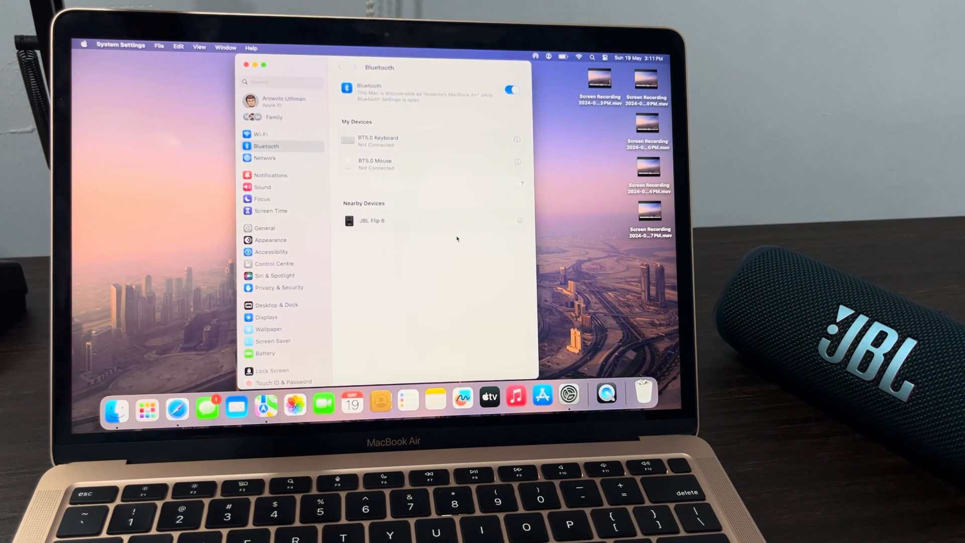
left_click(372, 220)
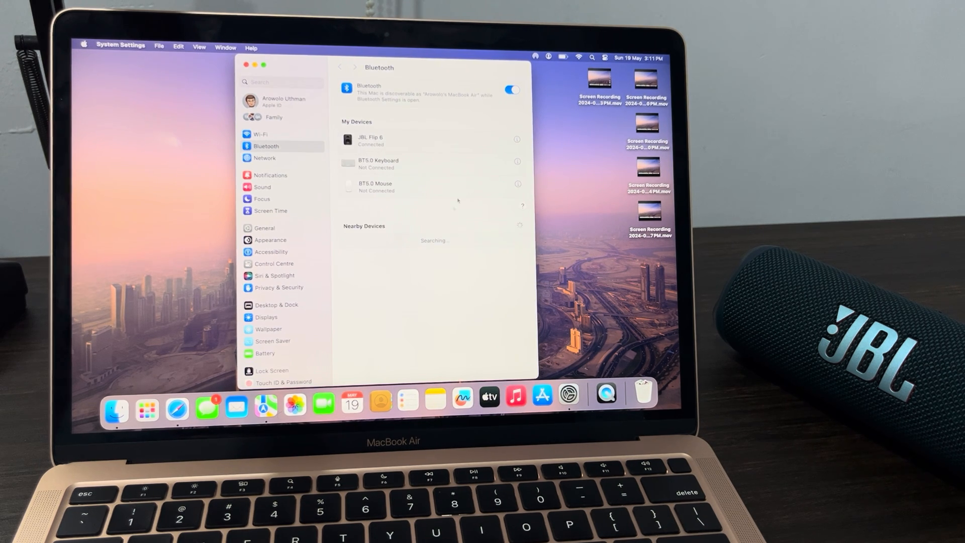
mouse_move(430, 260)
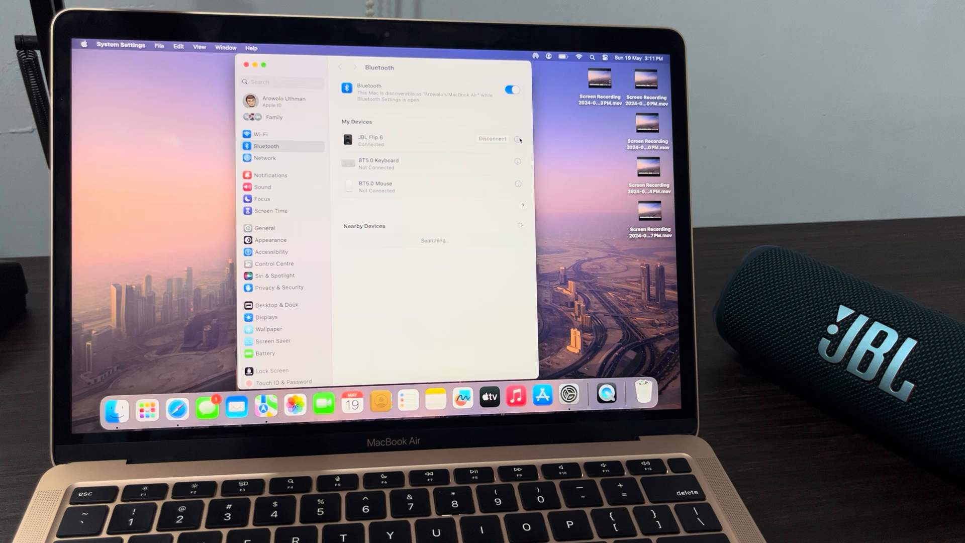
Step: View the JBL Flip 6 details confirming it is a speaker, then launch Music
left_click(518, 139)
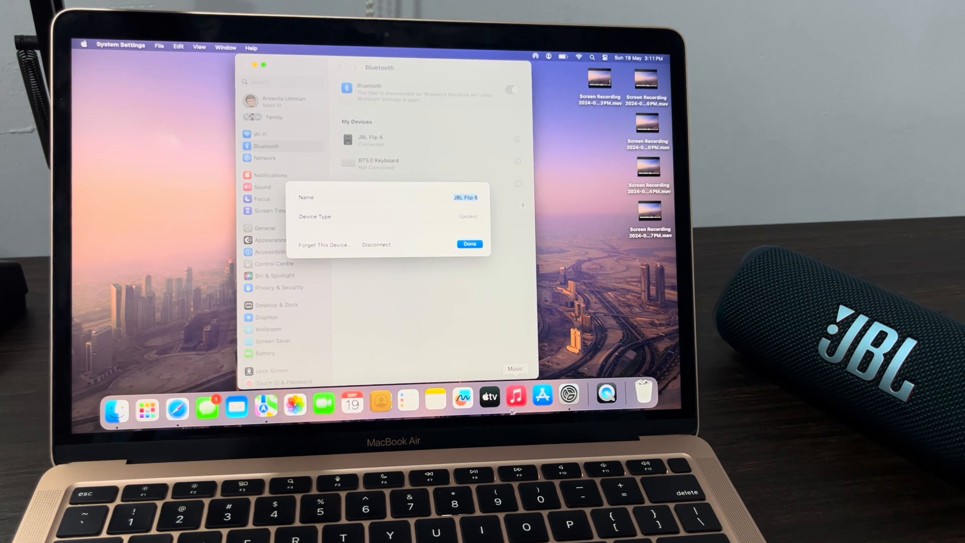
left_click(515, 404)
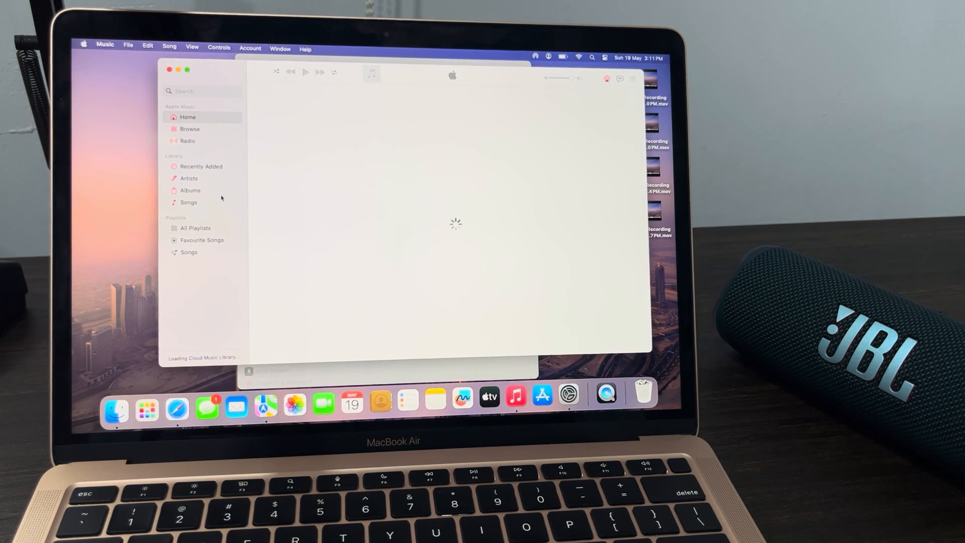
Step: Play '8m (London View)' by OTP from the Songs library
left_click(188, 203)
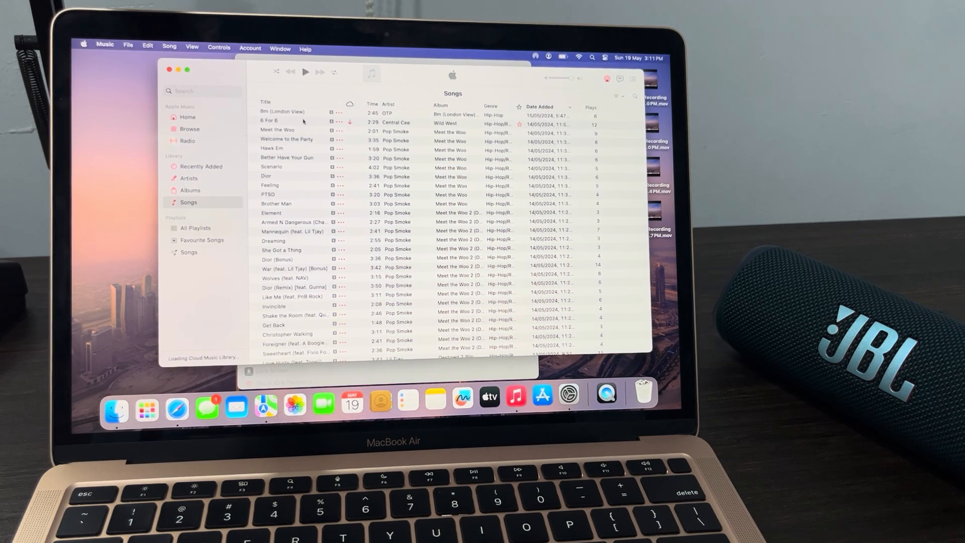
double_click(283, 111)
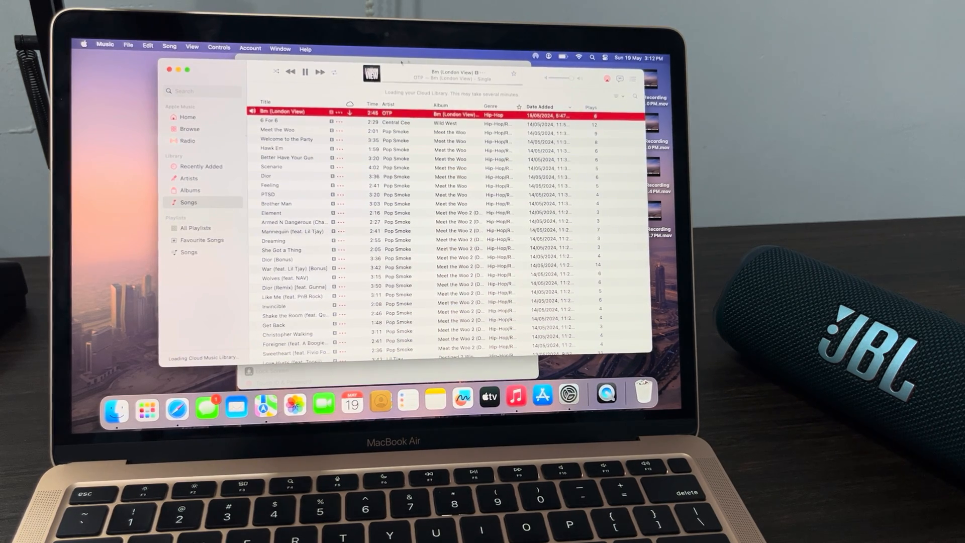
left_click(306, 72)
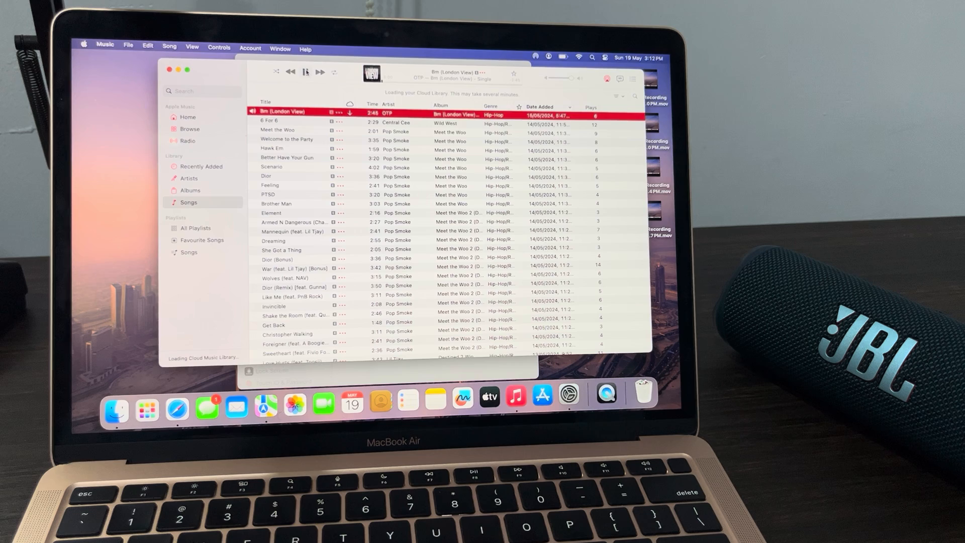